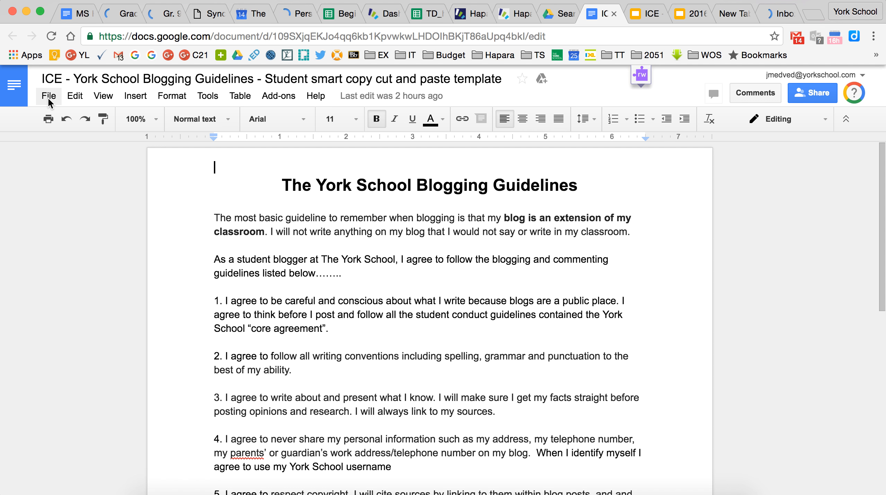
Step: Start printing the York School Blogging Guidelines document from the File menu
{"action": "left_click", "coordinate": [49, 96]}
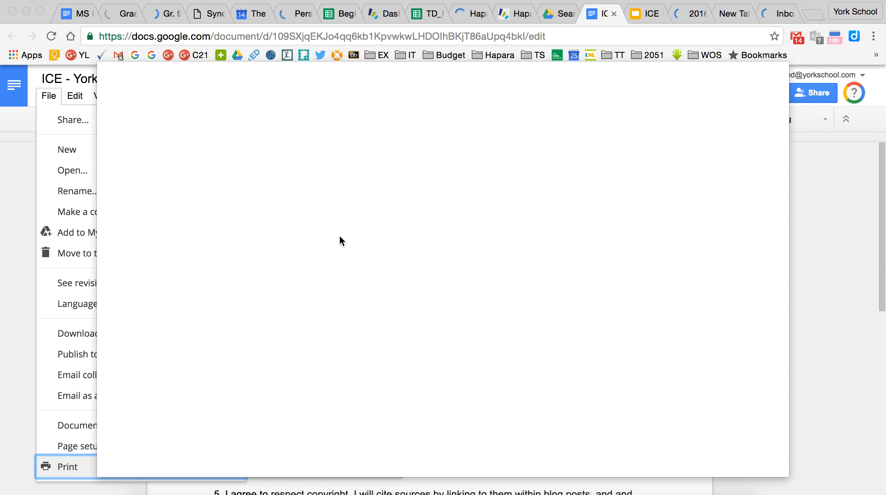
Step: Leave Chrome's print preview for the macOS system print dialog
{"action": "left_click", "coordinate": [66, 467]}
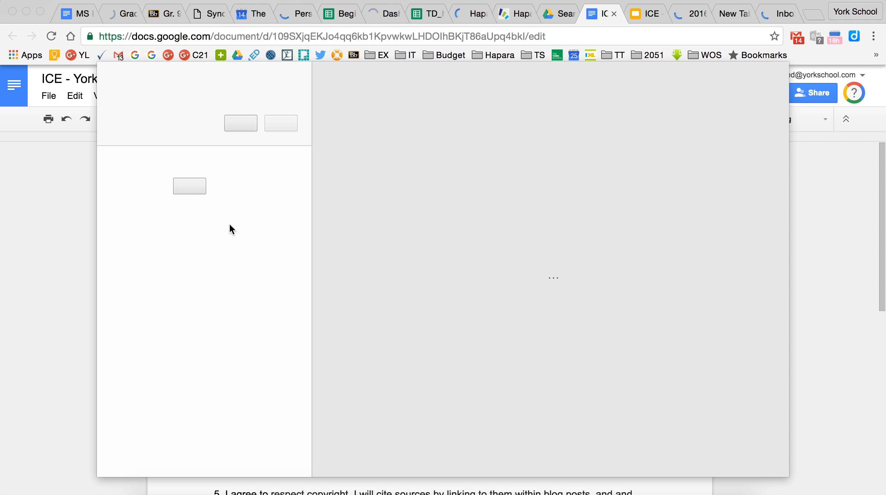
{"action": "mouse_move", "coordinate": [274, 213]}
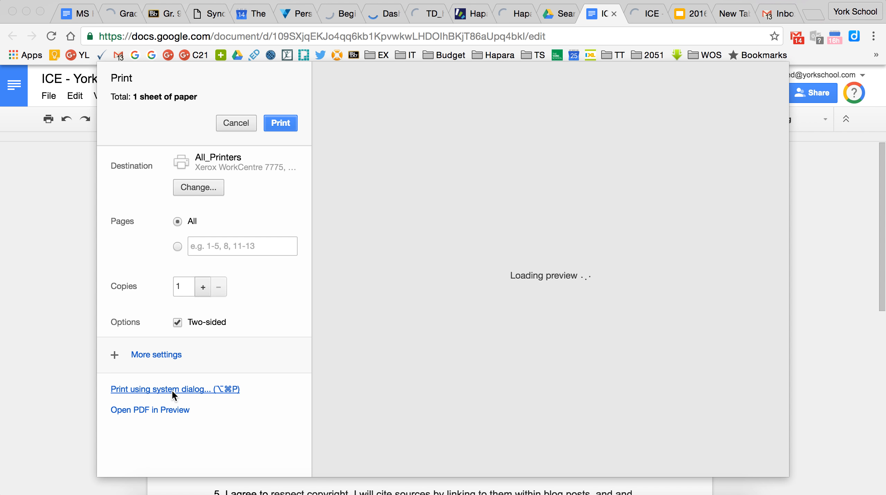
{"action": "left_click", "coordinate": [236, 123]}
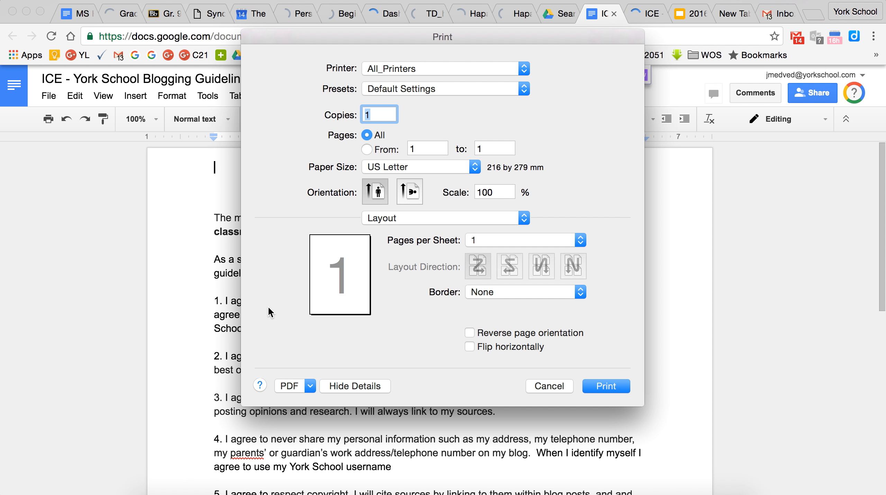
Step: In Xerox Features > Color Options, set the printout to Black and White
{"action": "left_click", "coordinate": [444, 219]}
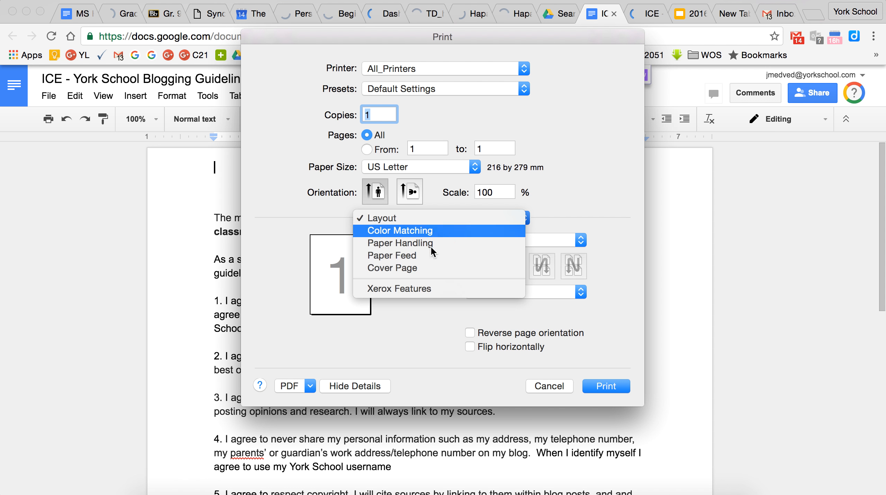
{"action": "left_click", "coordinate": [398, 289]}
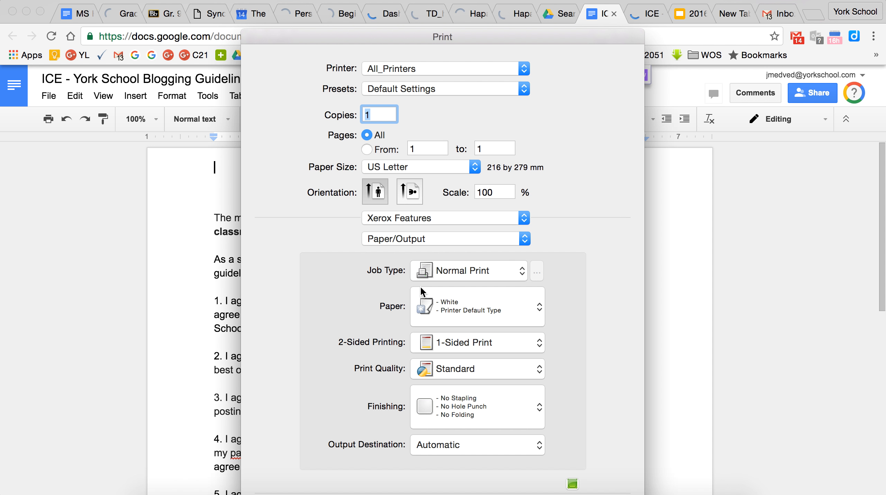
{"action": "left_click", "coordinate": [446, 238]}
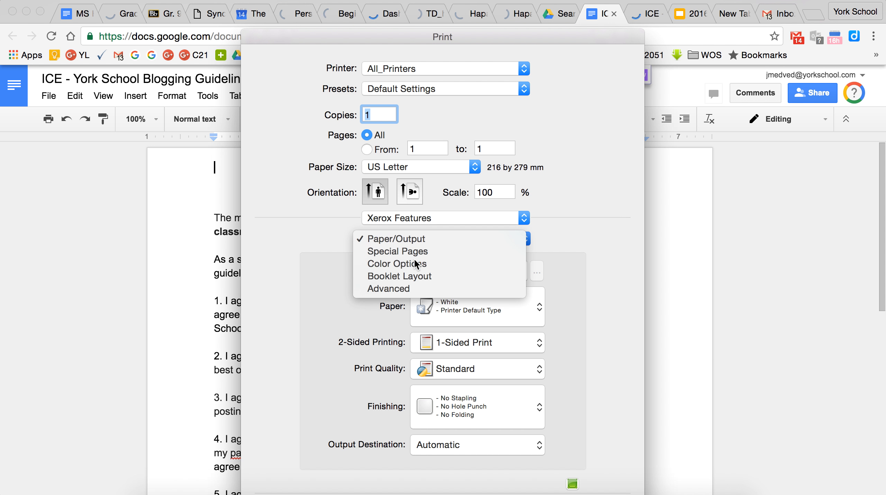
{"action": "left_click", "coordinate": [396, 264]}
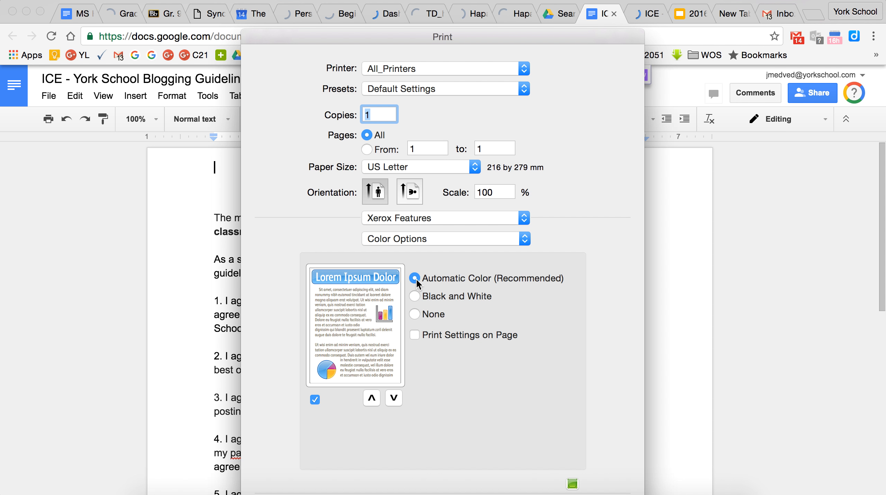
{"action": "left_click", "coordinate": [414, 297]}
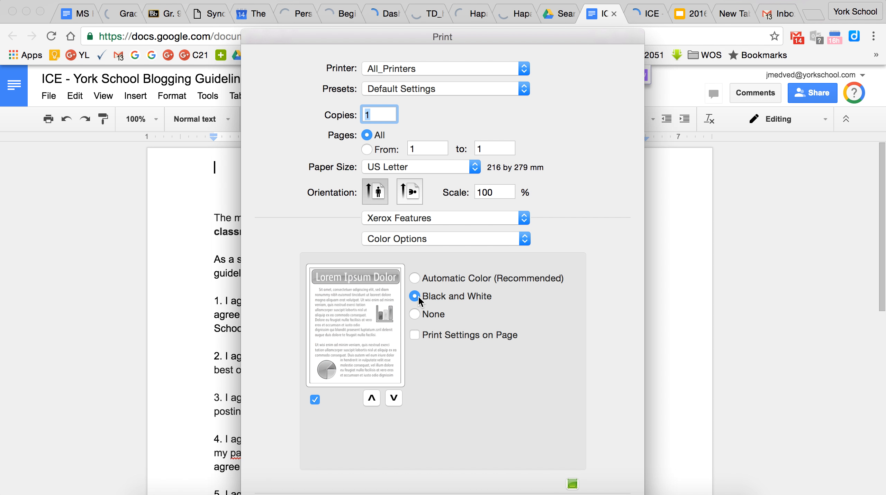